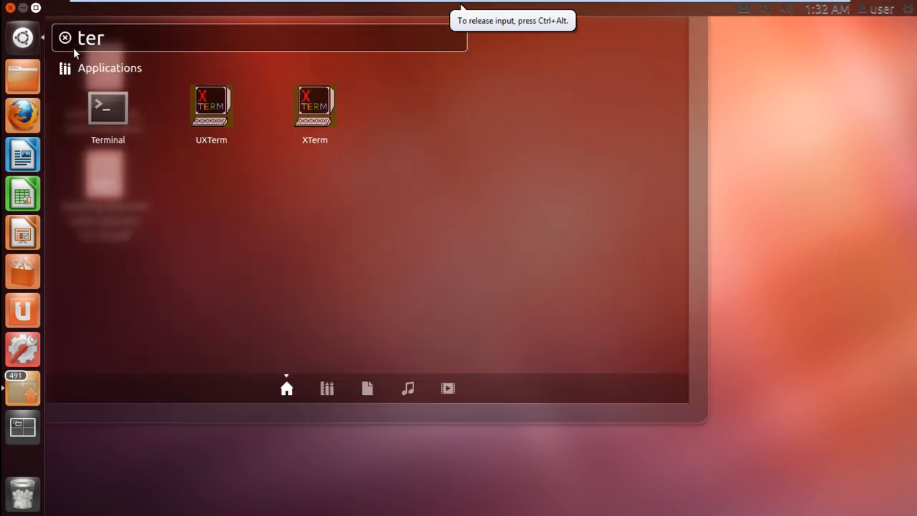
- Launch the Terminal application from the Unity Dash search results
click(107, 107)
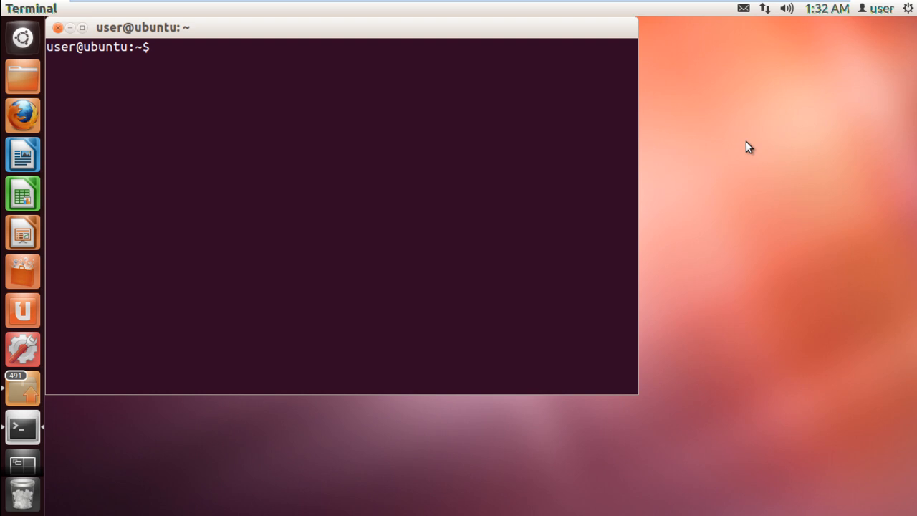
- Run 'sudo apt-get install libpq-dev' with the password; libpq-dev is already the newest version
text(s)
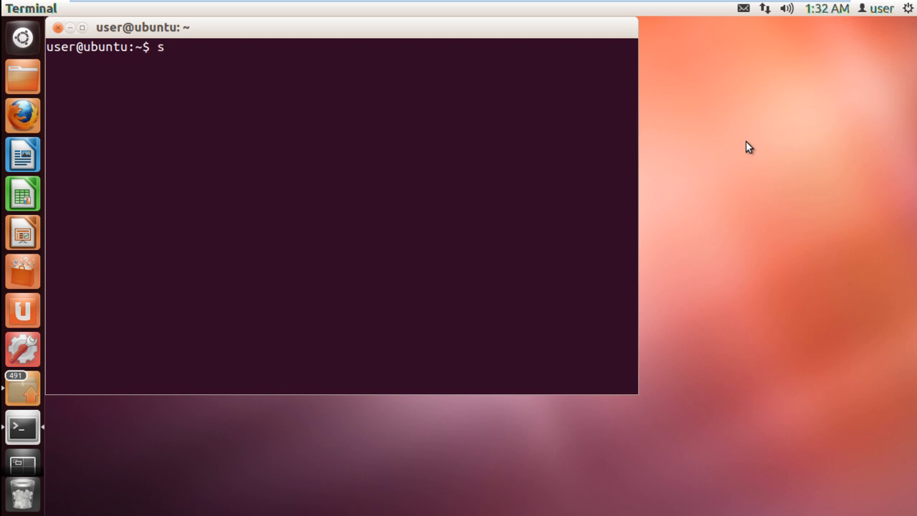
text(udo apt)
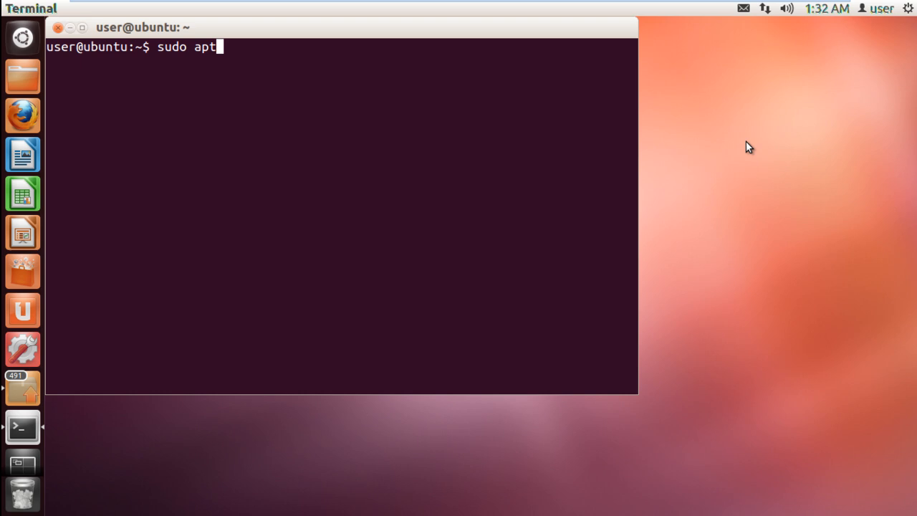
text(-get insta)
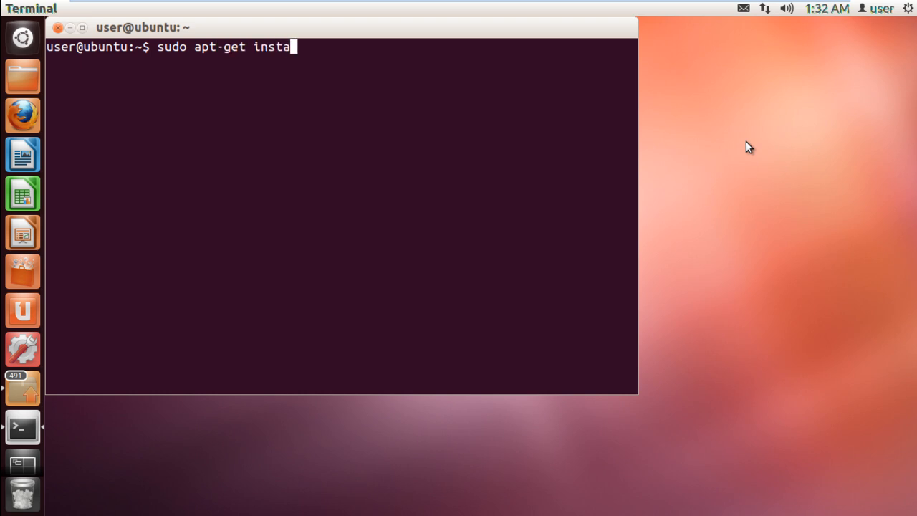
text(ll li)
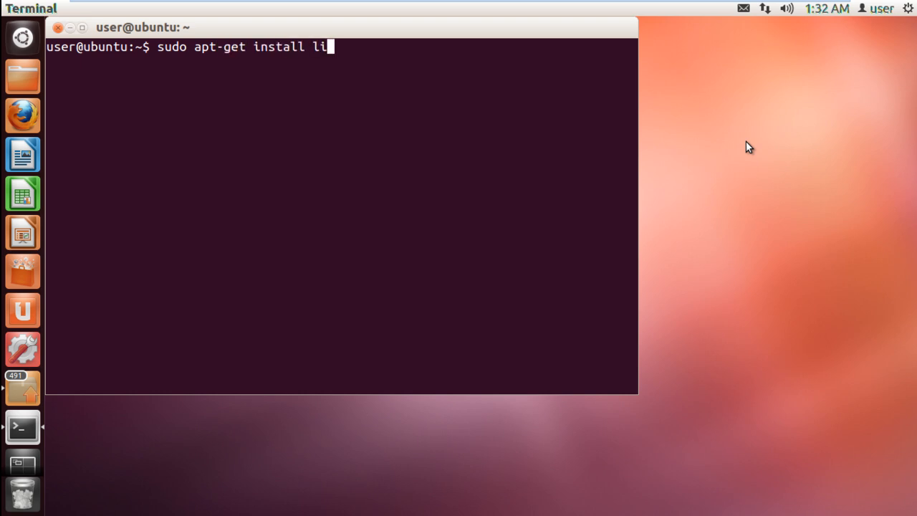
text(bpq-)
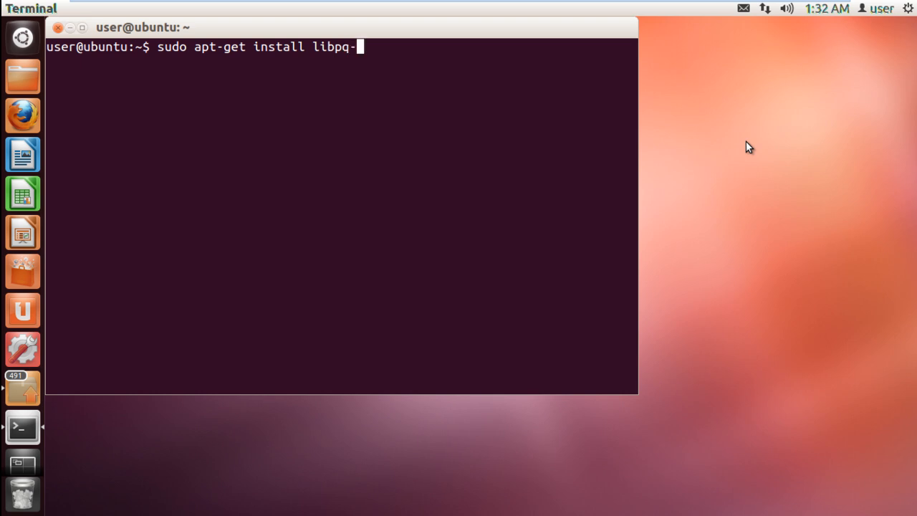
key(Return)
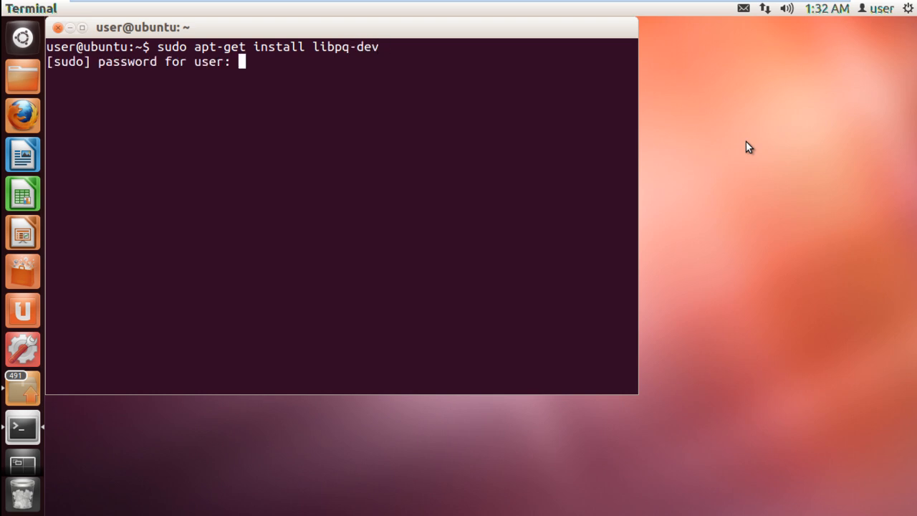
key(Return)
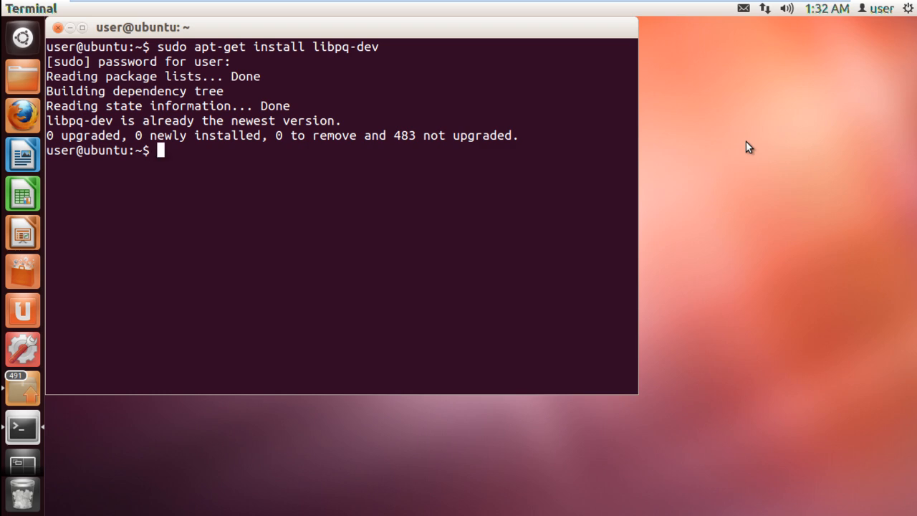
- Run 'sudo add-apt-repository ppa:pitti/postgresql' and confirm adding the PPA and its key
text(sudo)
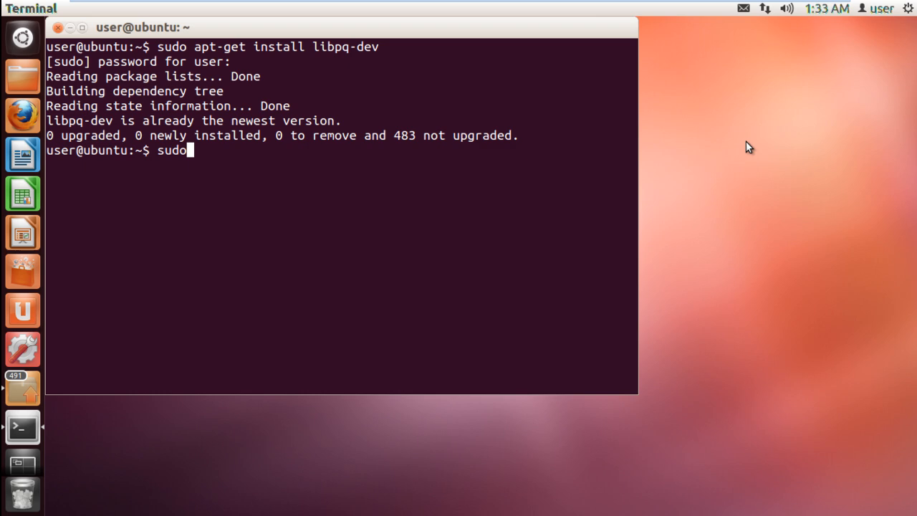
text(add-)
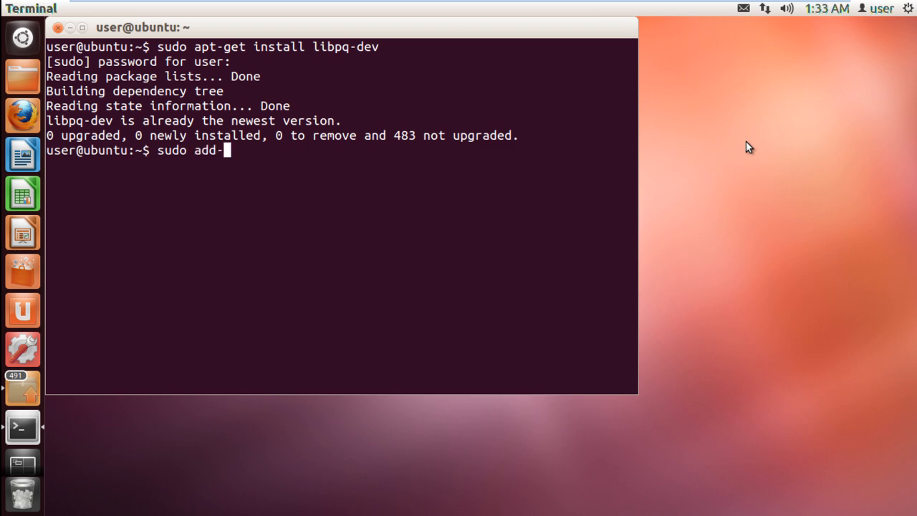
text(apt-repository)
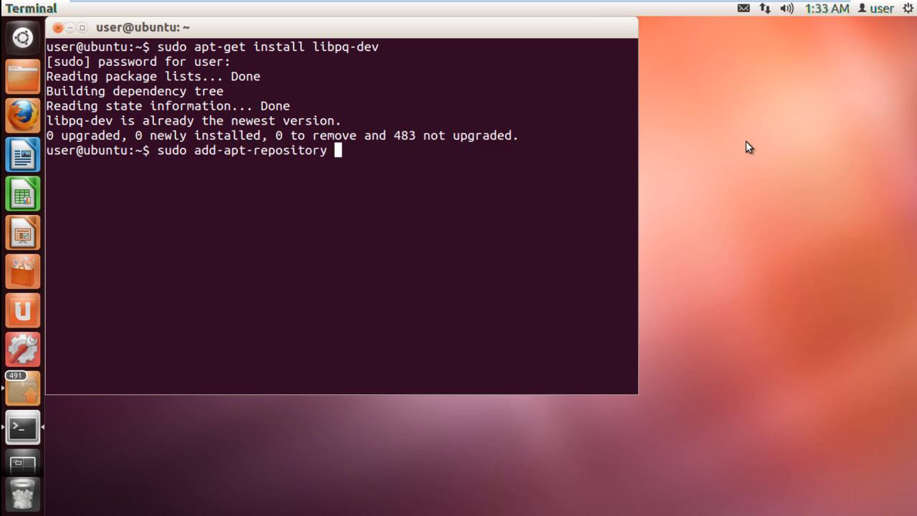
text(ppa)
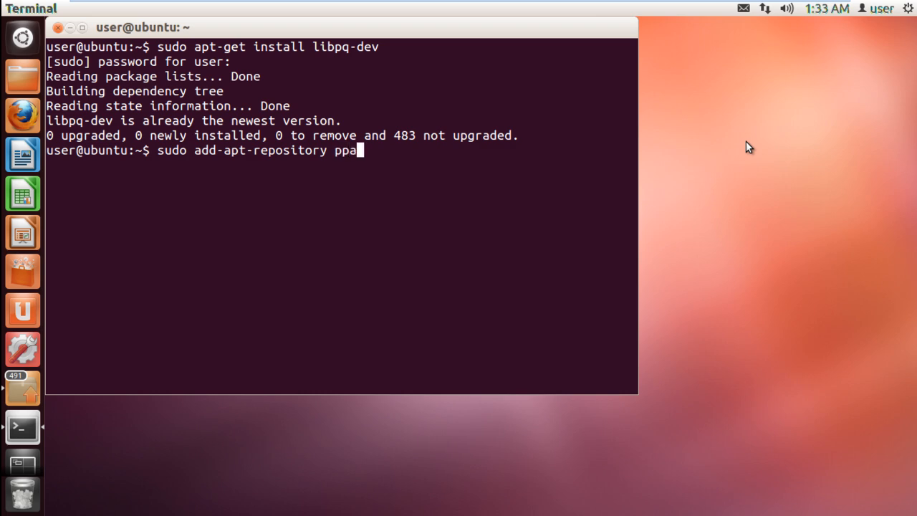
text(:pitti/postgresql)
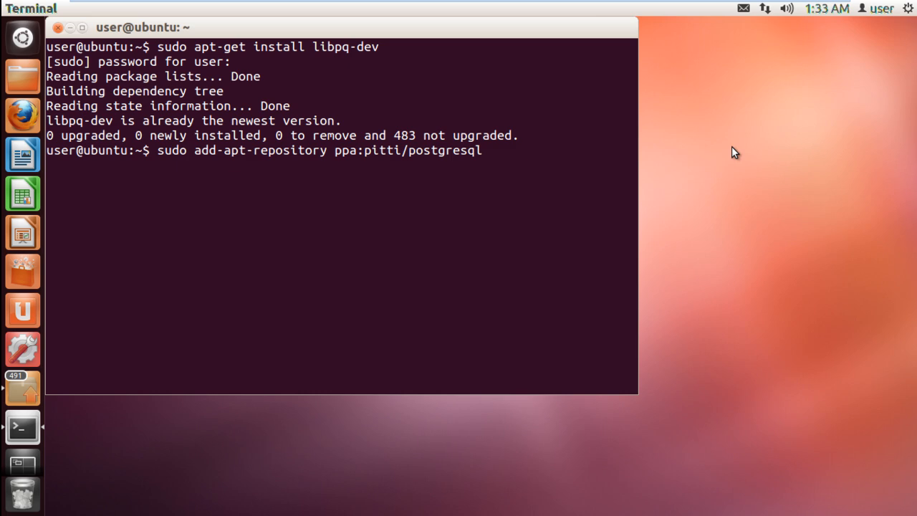
key(Return)
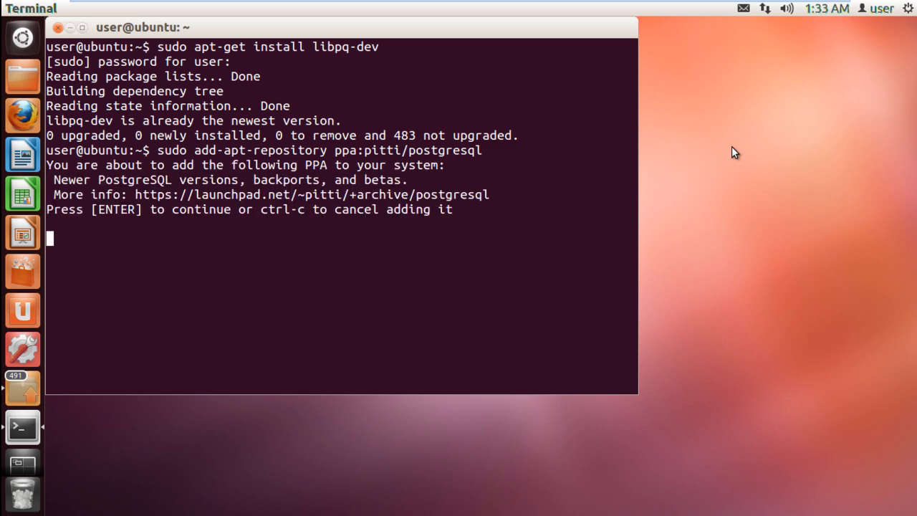
key(Return)
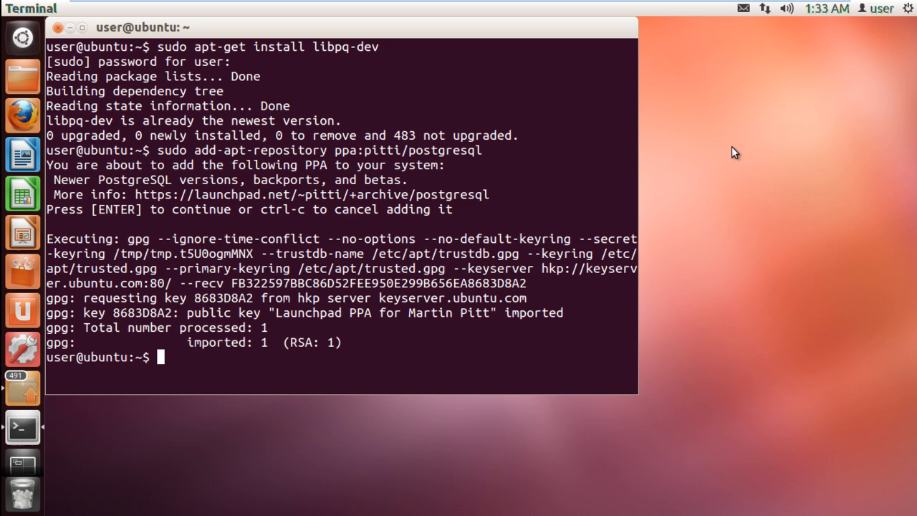
text(su)
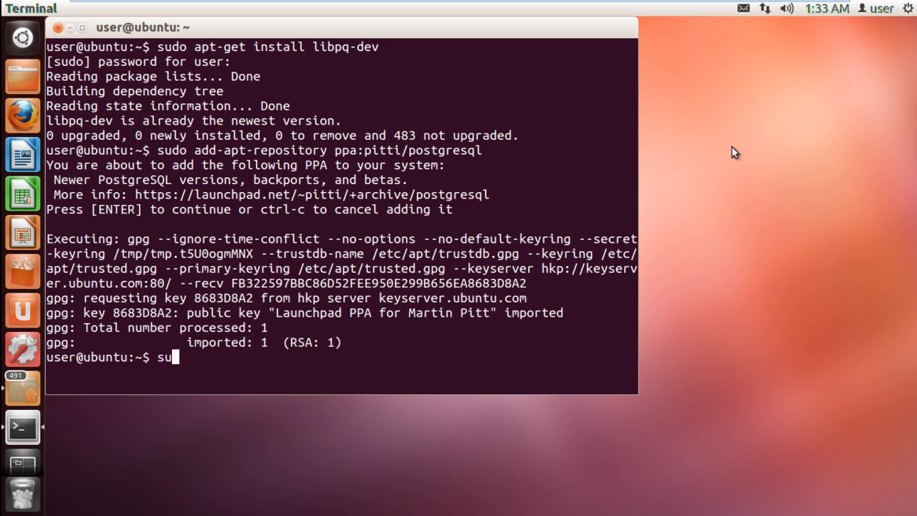
- Run 'sudo apt-get update' to refresh package lists including the new PPA
text(do apt-)
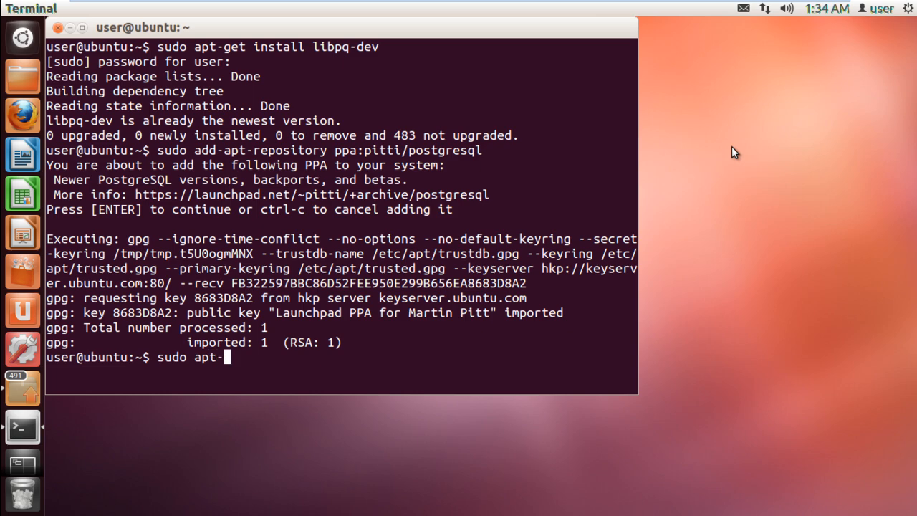
key(Return)
text(sudo ap)
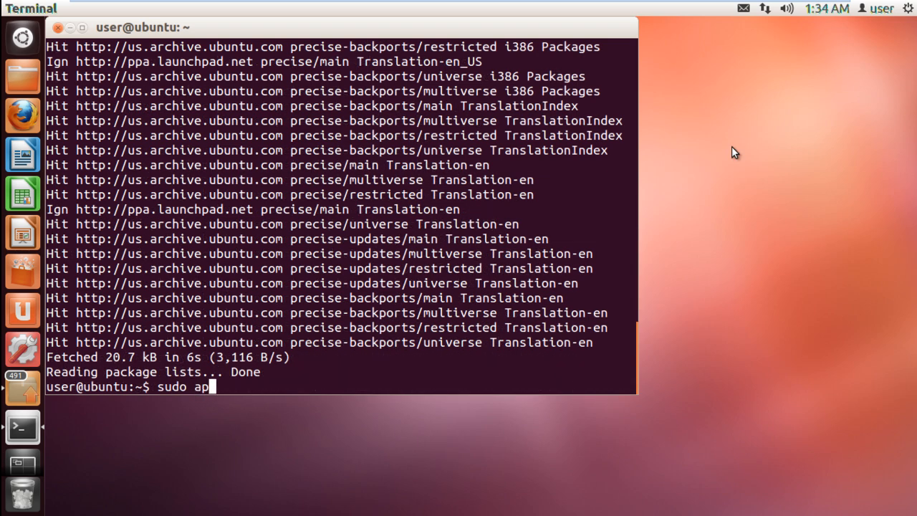
- Run 'sudo apt-get install postgresql-9.2' and answer Y to install it with a new cluster
text(t-get insta)
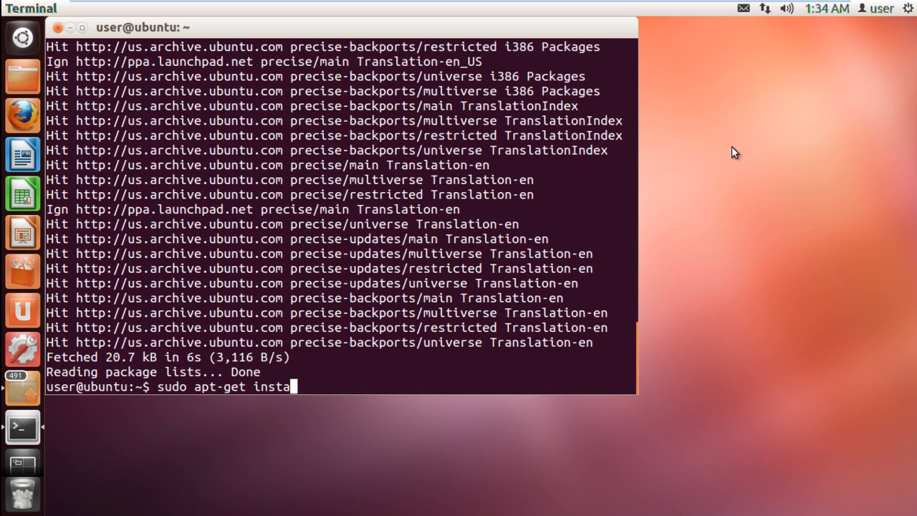
text(ll postgr)
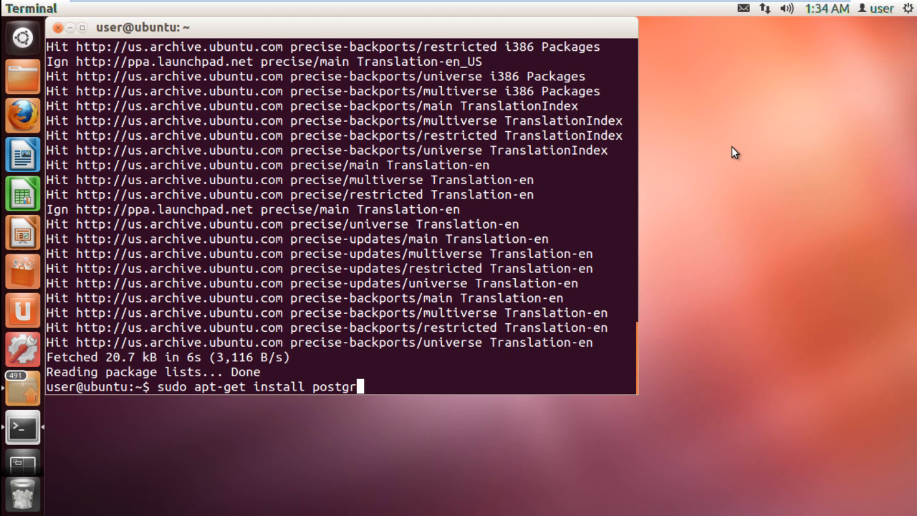
text(esql-9.2)
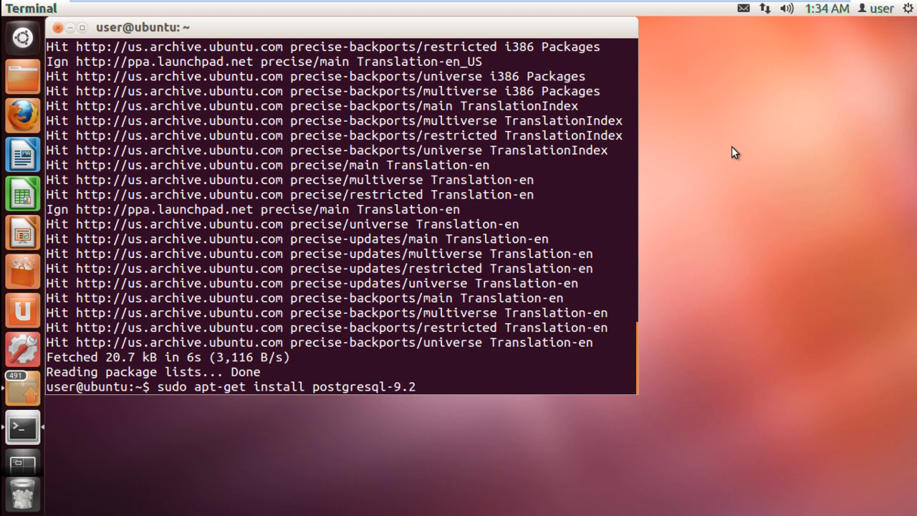
key(Return)
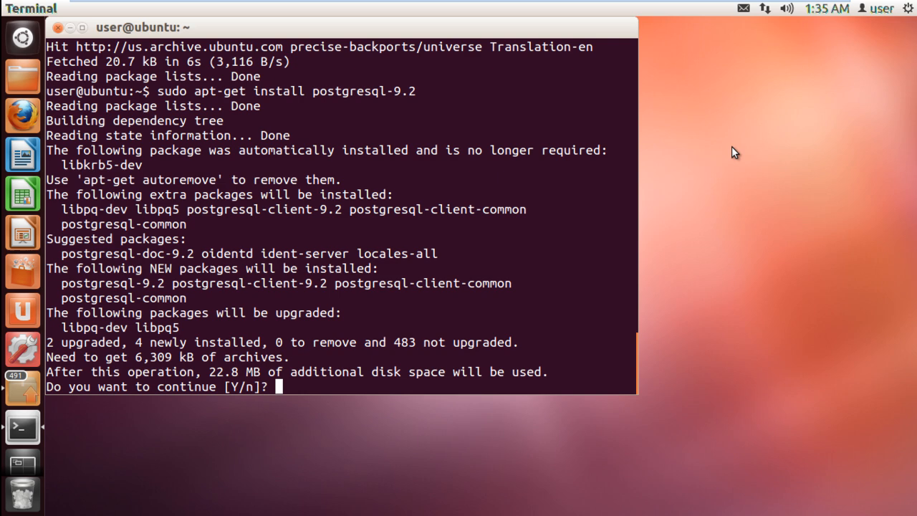
text(Y)
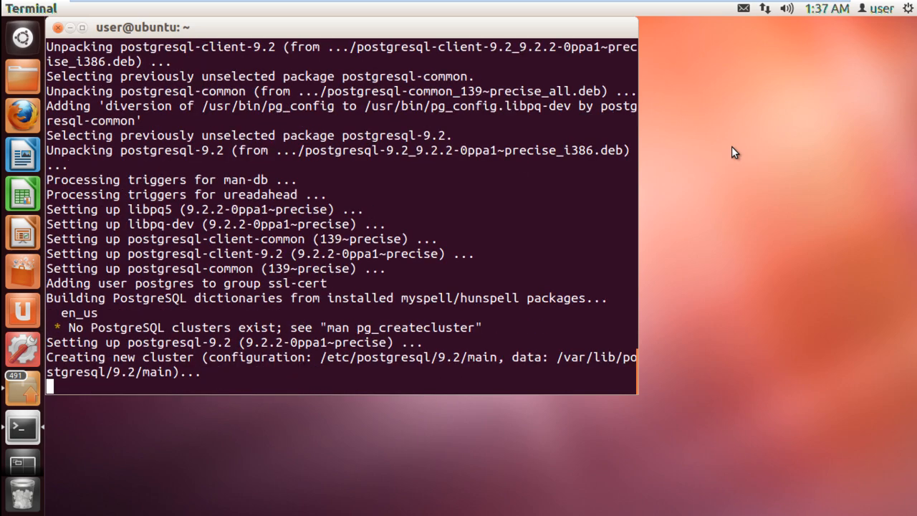